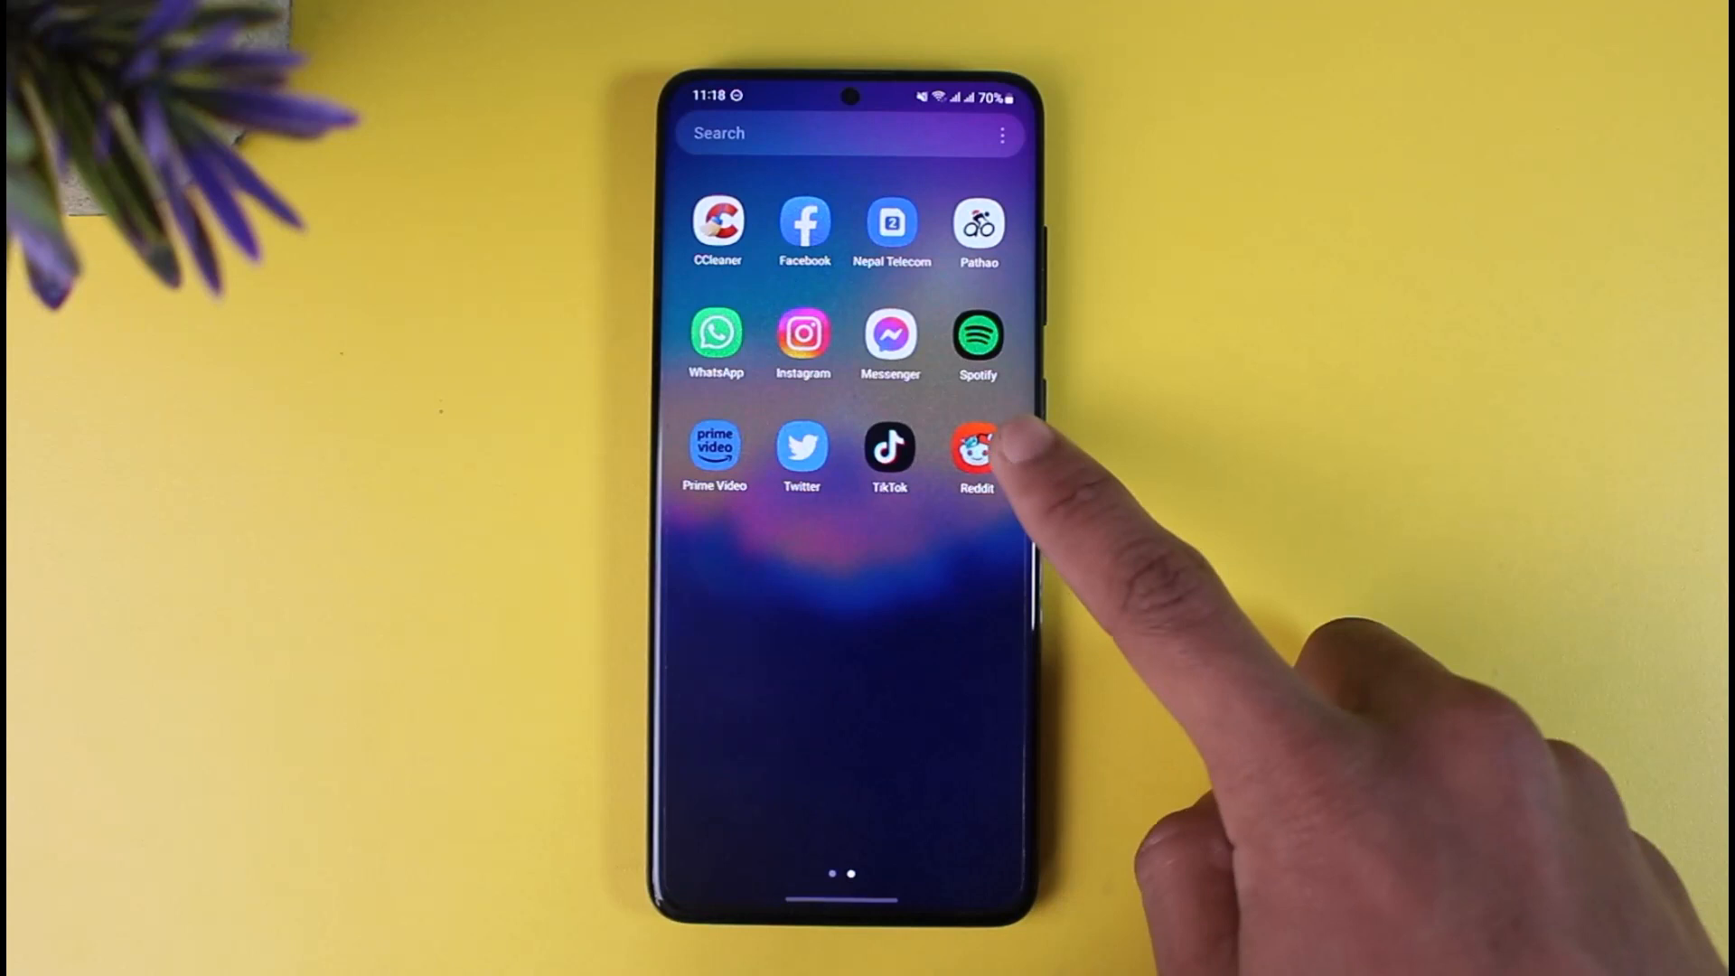
Step: Launch Reddit from the Android home screen to reach the Home feed
{"action": "left_click", "coordinate": [976, 447]}
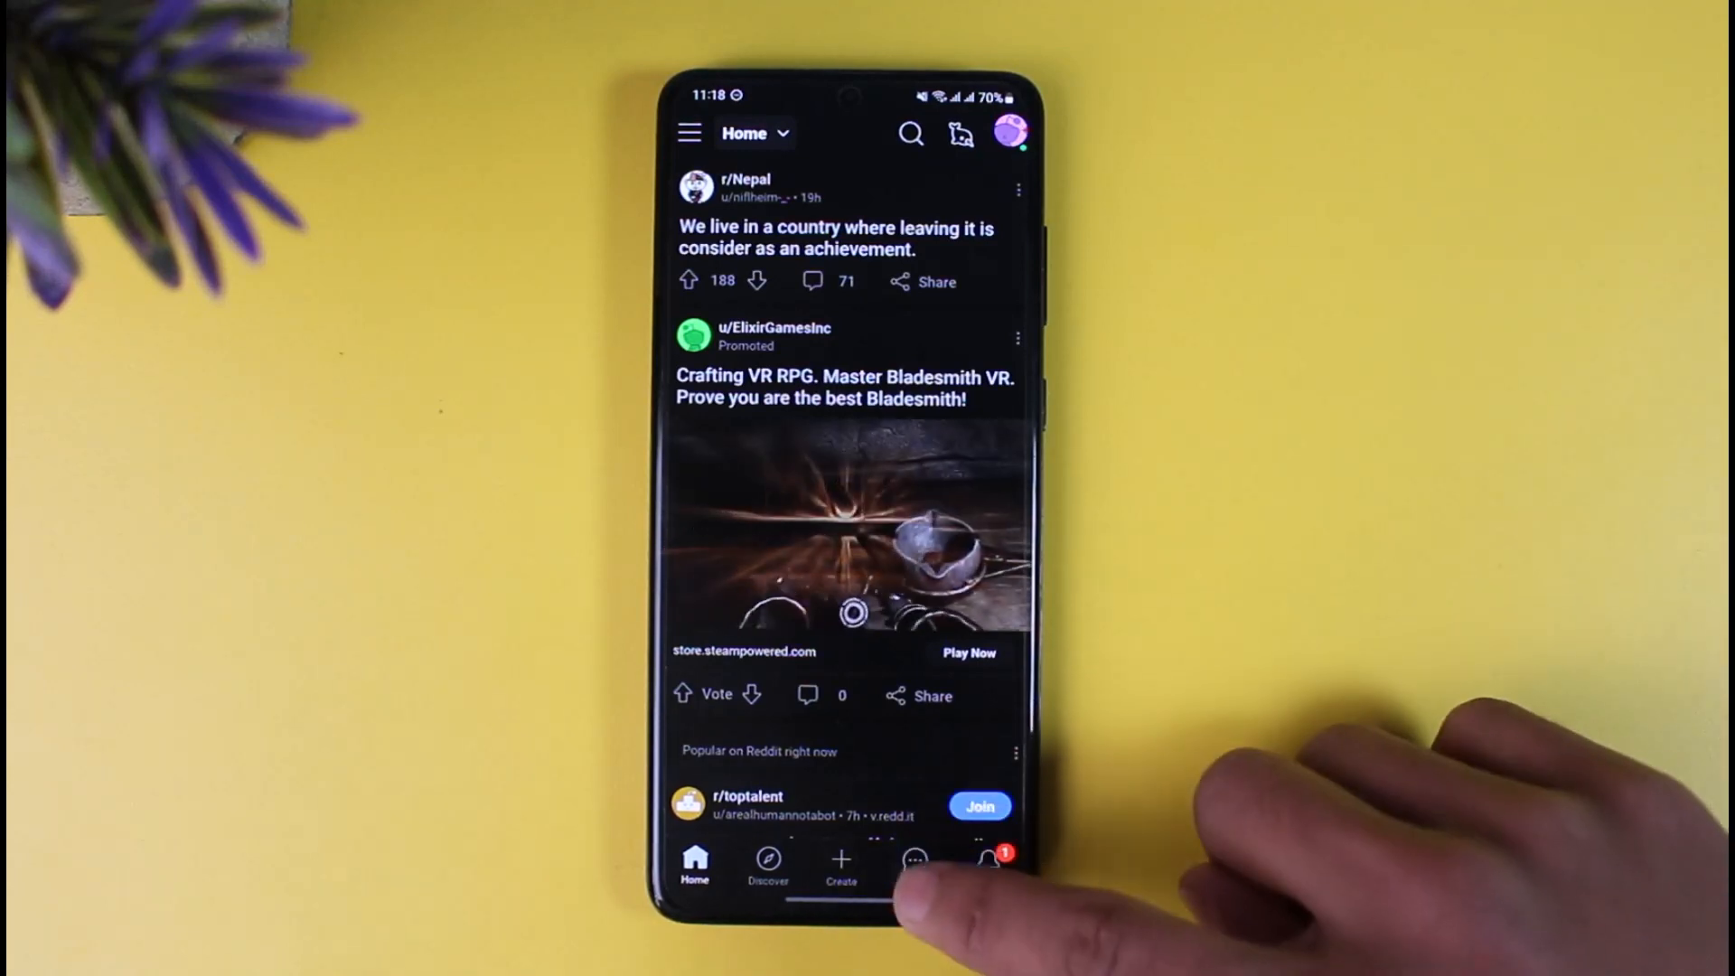
Step: Start a new image post and allow Reddit to access device photos
{"action": "left_click", "coordinate": [839, 862]}
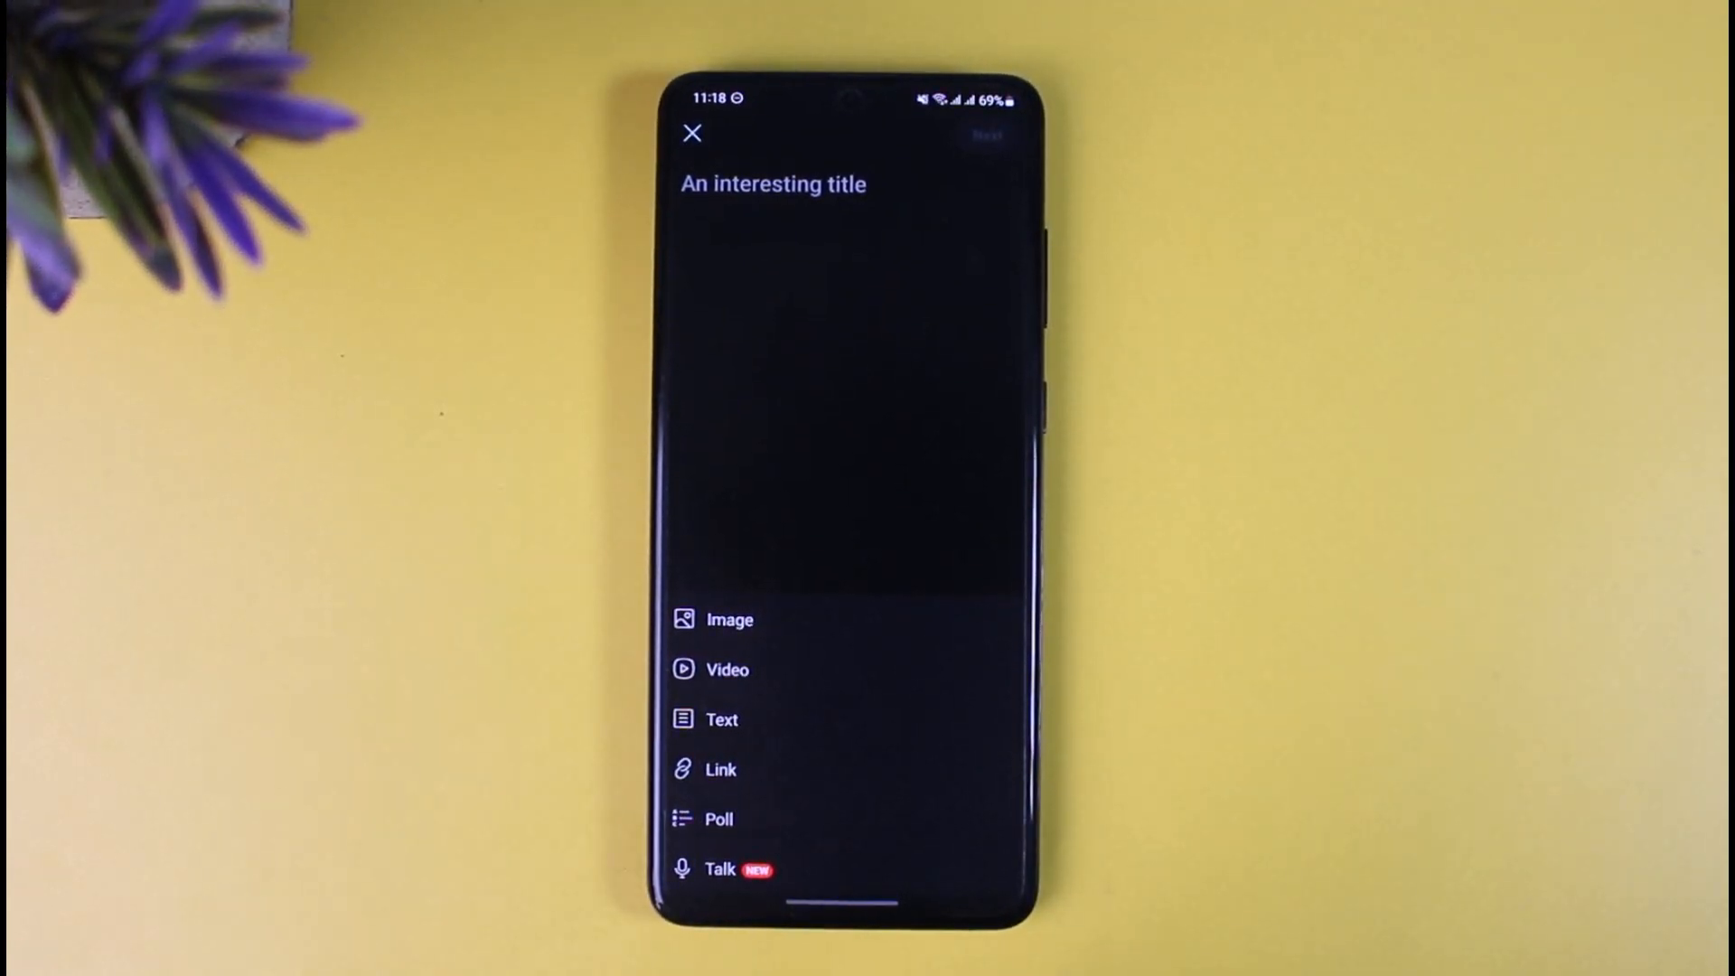
{"action": "left_click", "coordinate": [730, 620]}
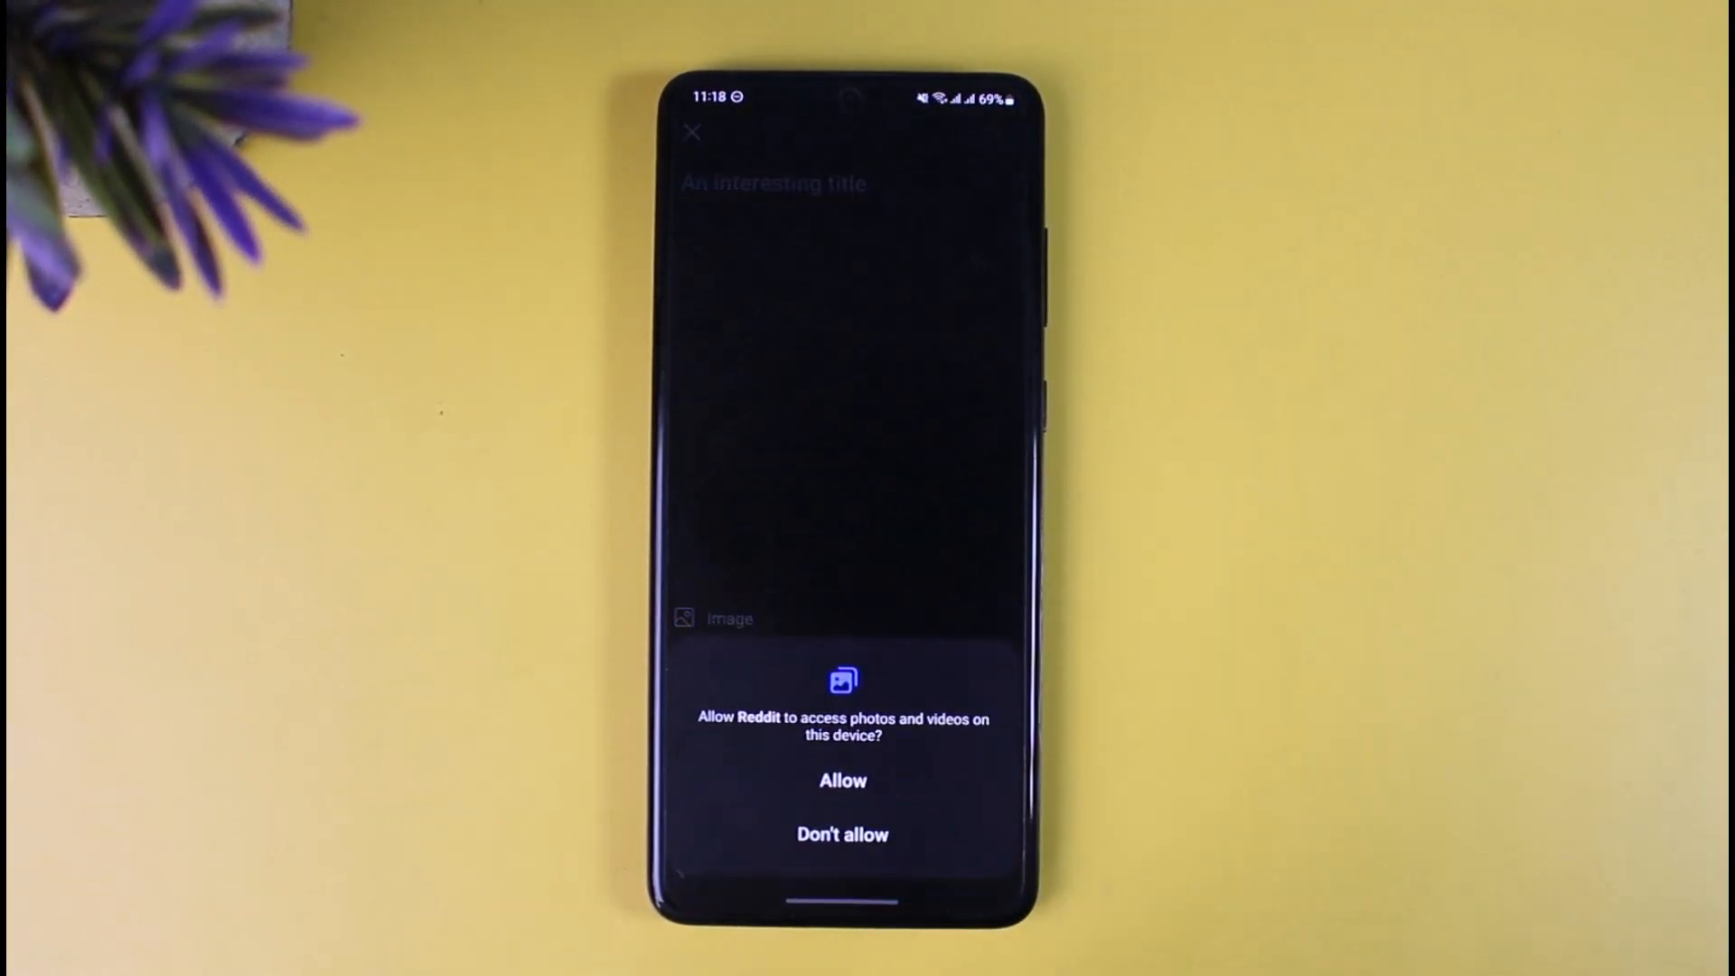
{"action": "left_click", "coordinate": [842, 779]}
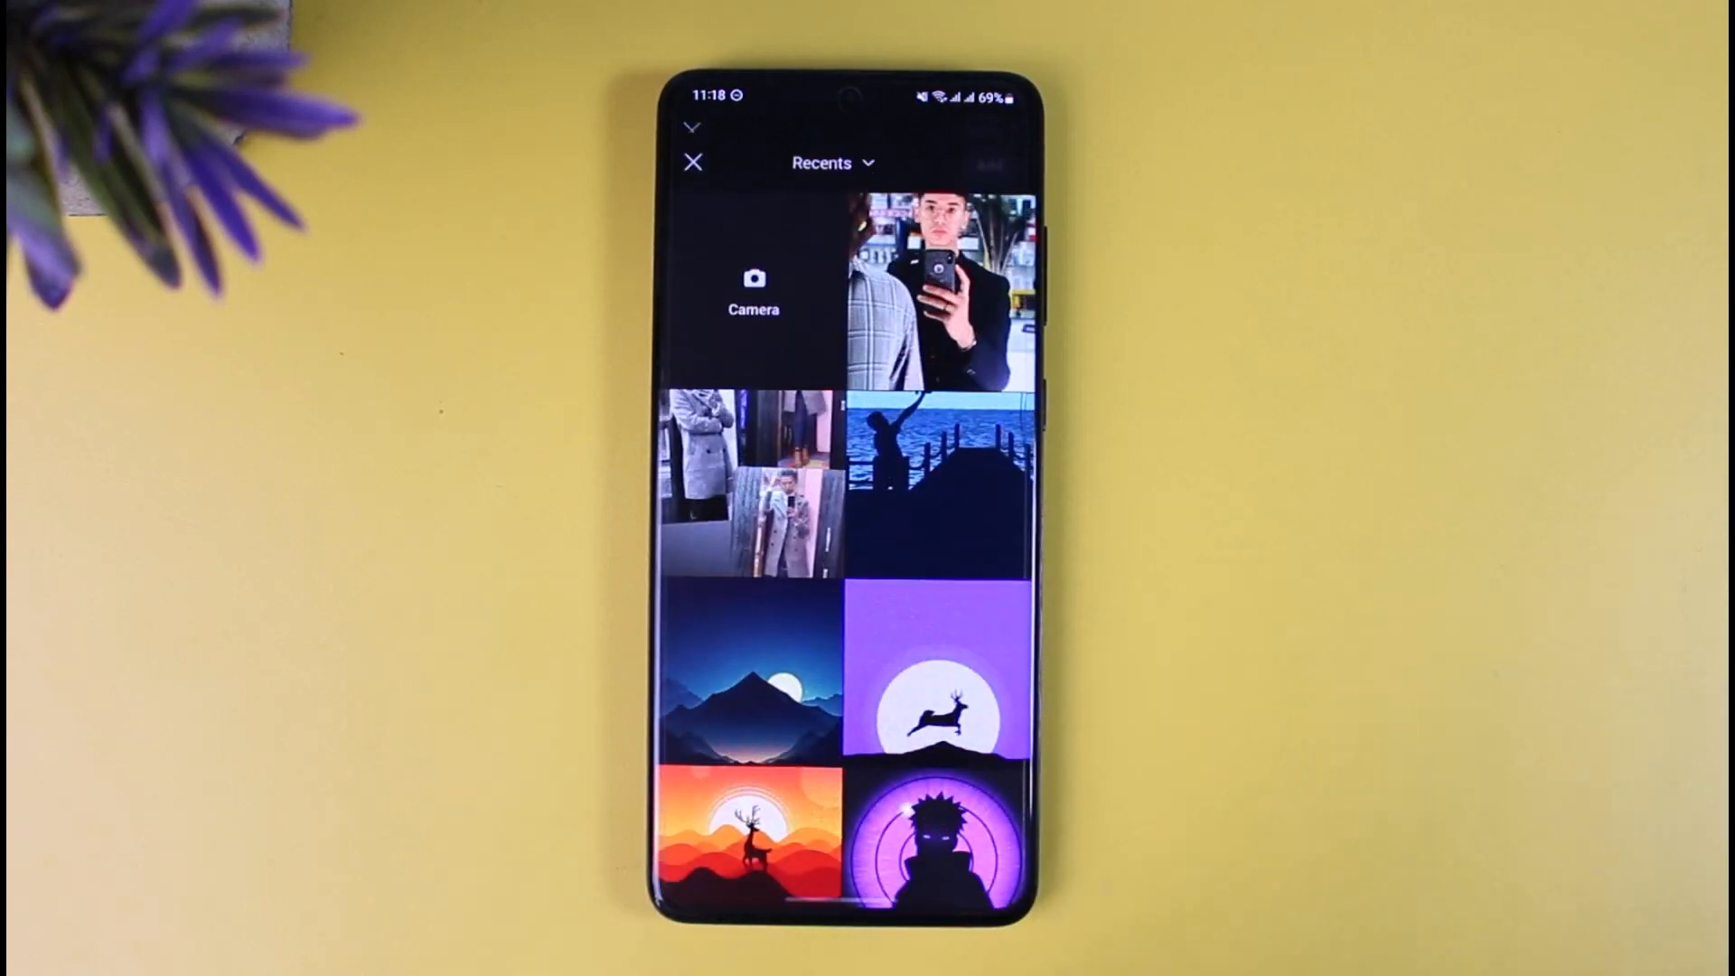
Step: Attach the dark mountain-and-moon photo, title the post '123', and proceed to community selection
{"action": "left_click", "coordinate": [754, 697]}
{"action": "type", "text": "12"}
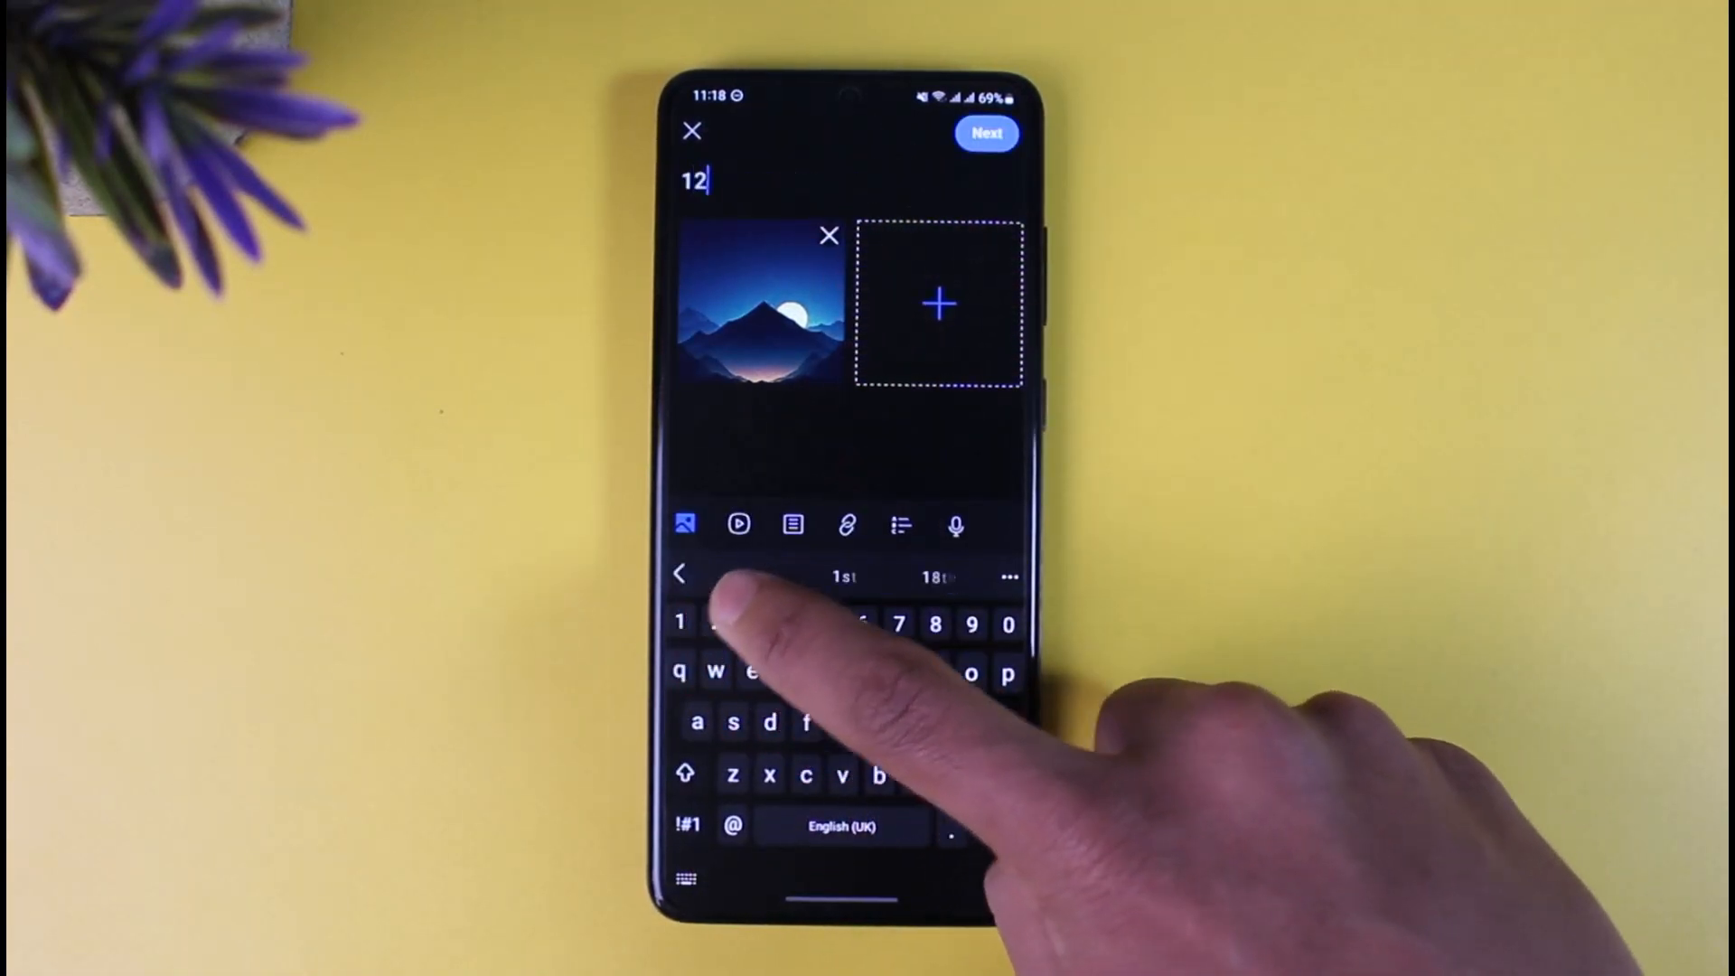
{"action": "type", "text": "3"}
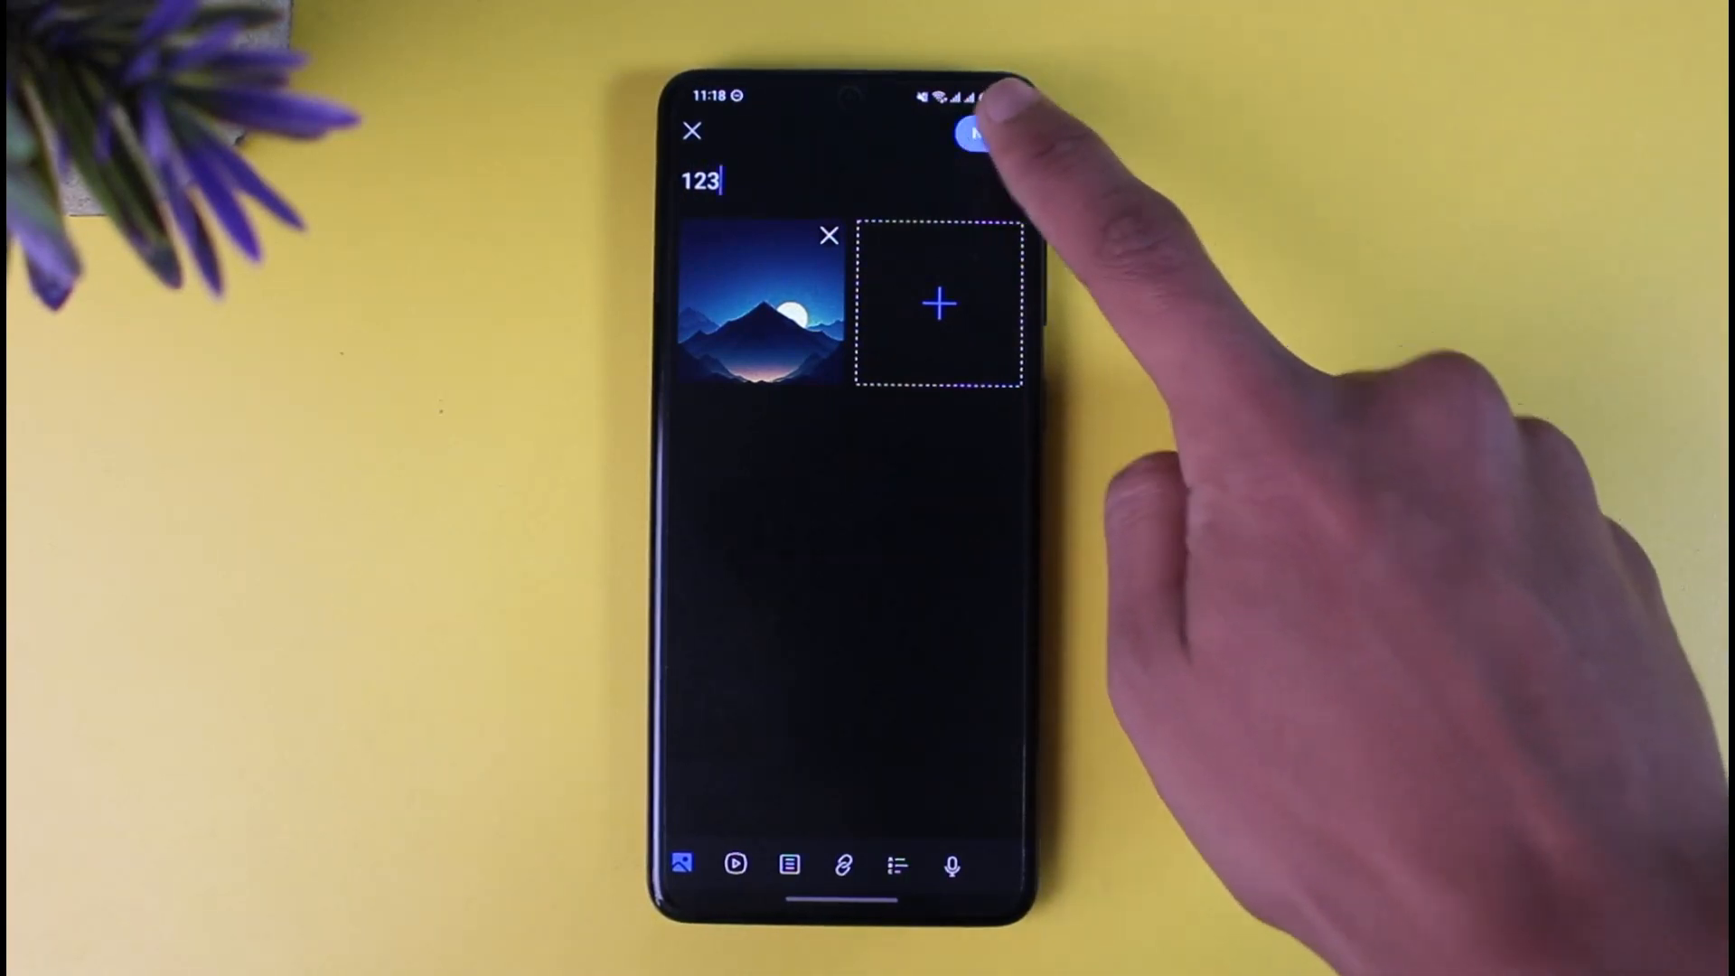
{"action": "left_click", "coordinate": [978, 133]}
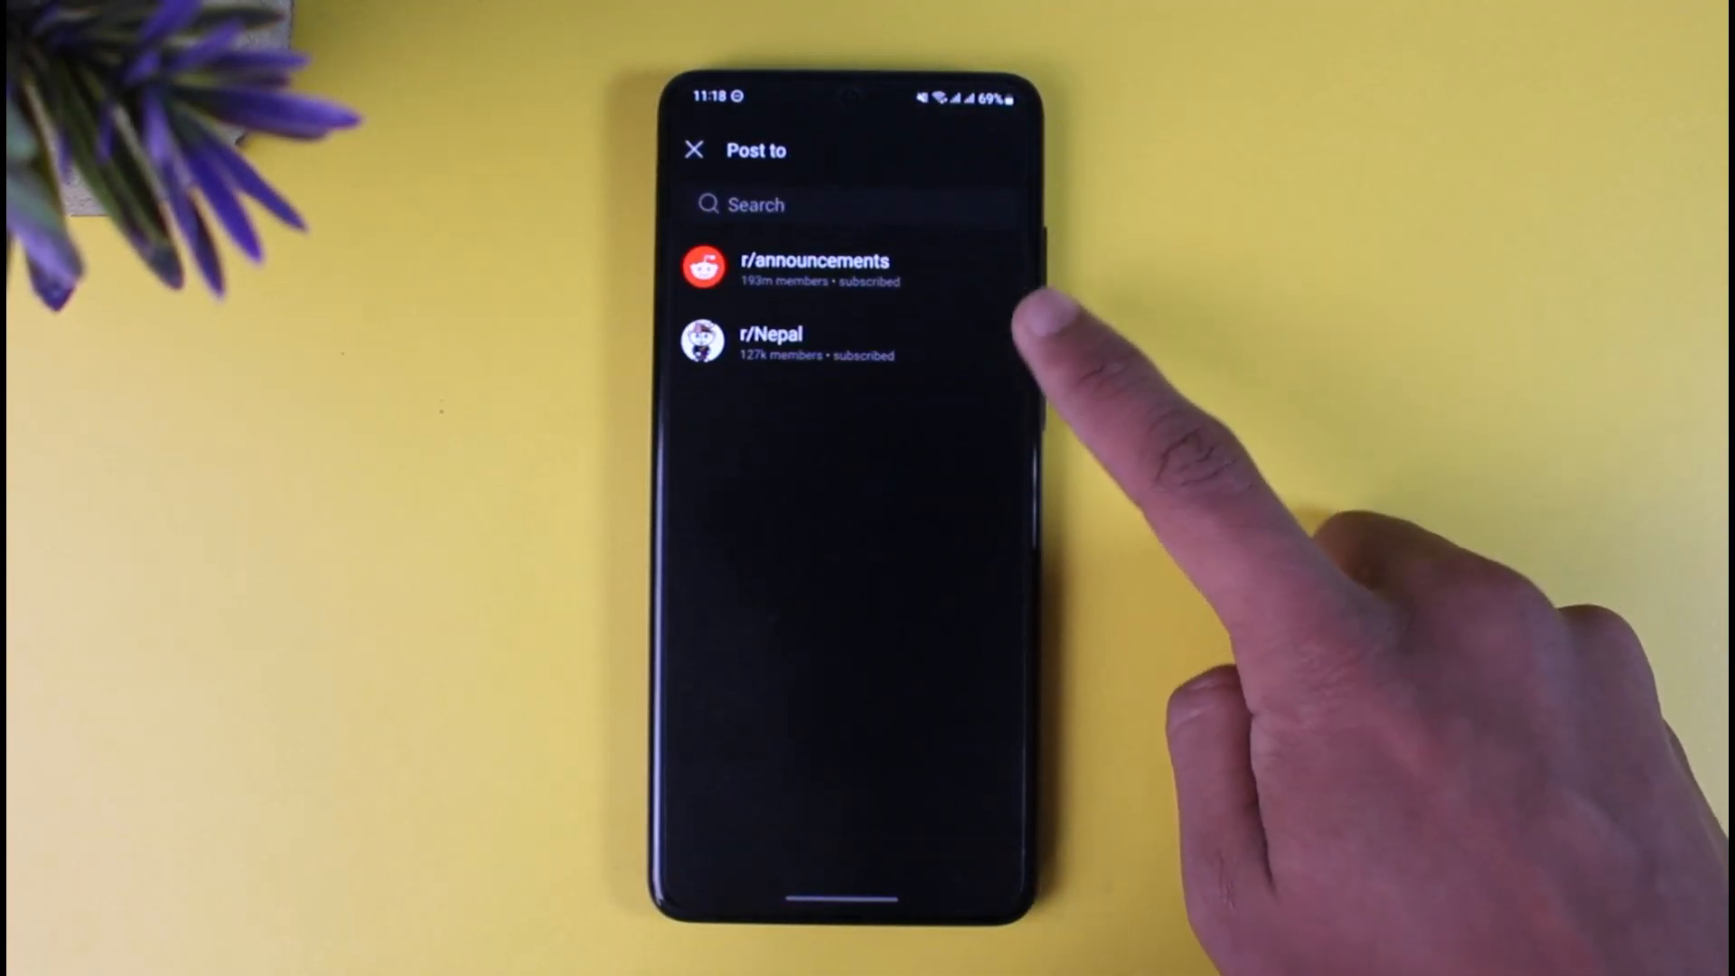